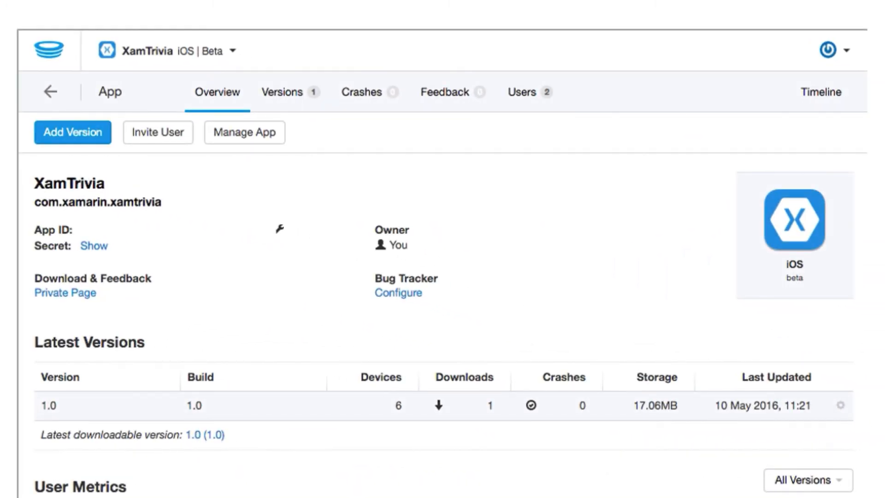
{"action": "scroll", "scroll_direction": "down", "scroll_amount": 3}
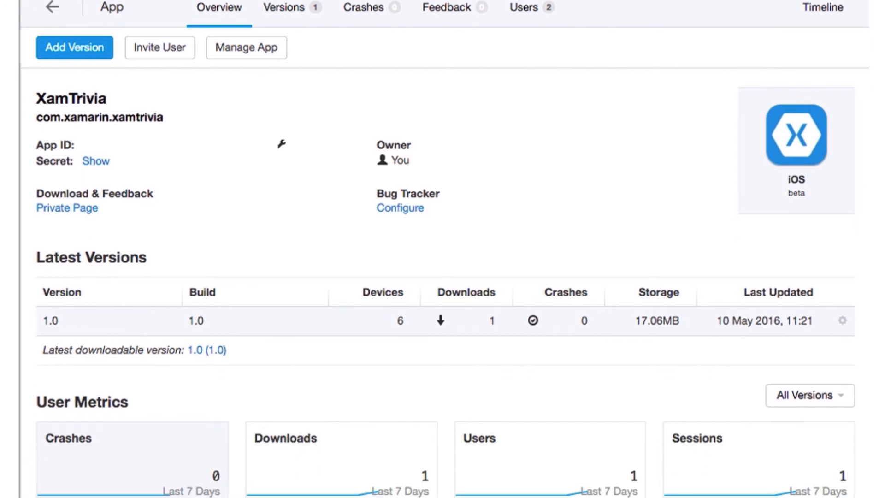